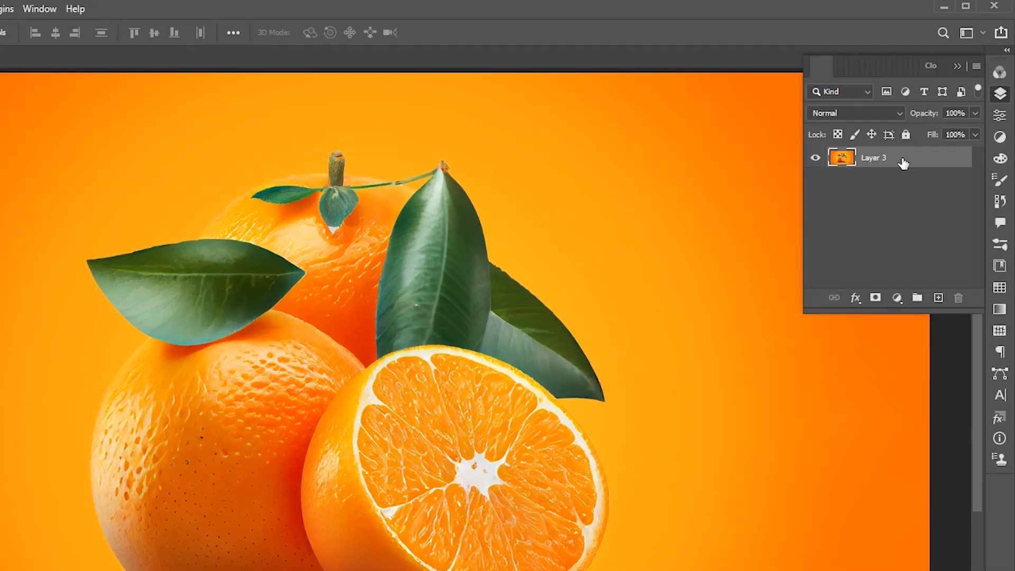
Step: Select the oranges and leaves as the subject, ready to refine with the brush
left_click(177, 9)
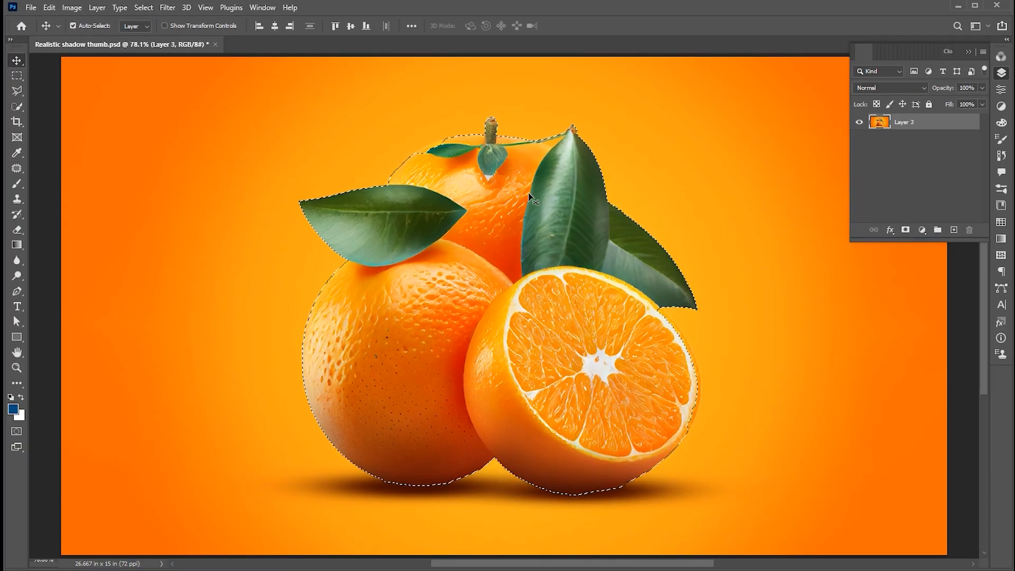
left_click(16, 138)
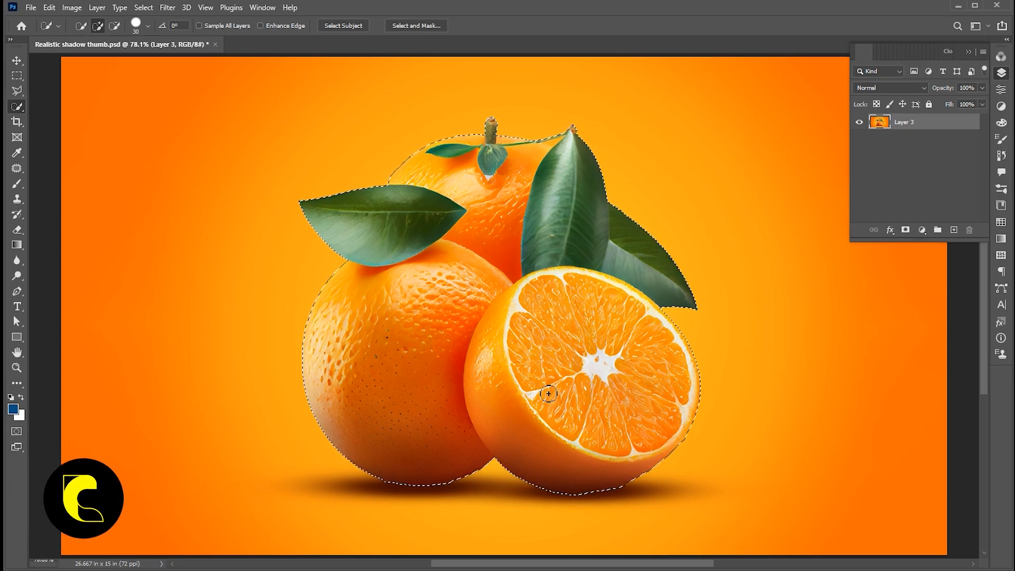
Step: Copy the selected fruit onto a new Layer 4 via Layer Via Copy
left_click(96, 7)
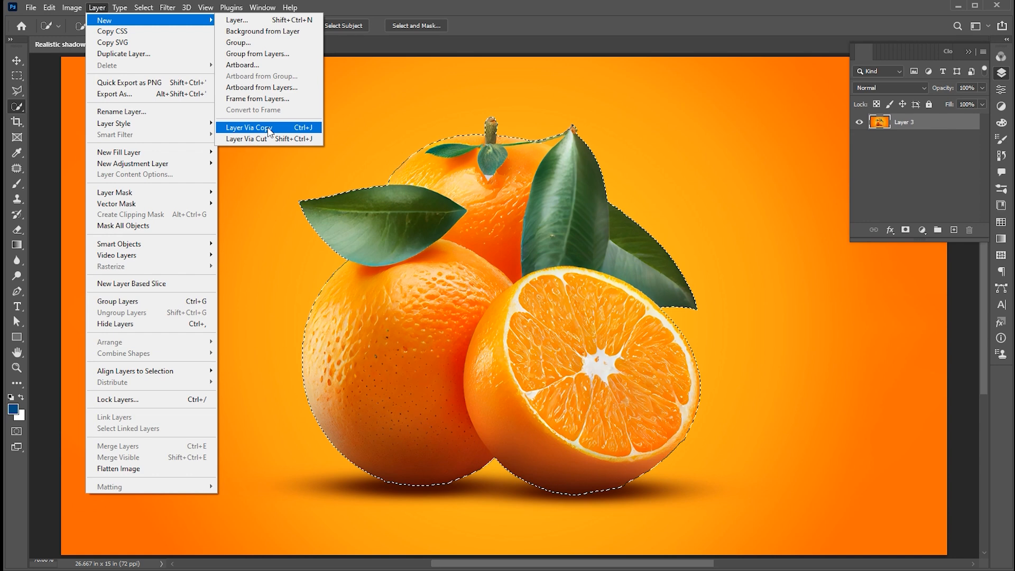
left_click(248, 127)
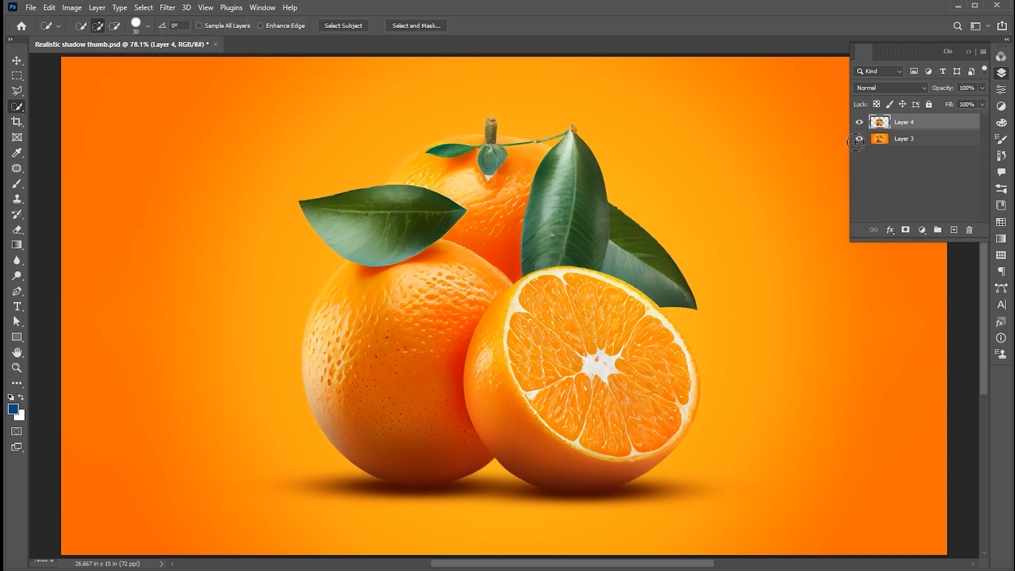
Step: Create a white Poppins Black text box reading ORANGE, replacing the LOREM IPSUM placeholder
left_click(919, 137)
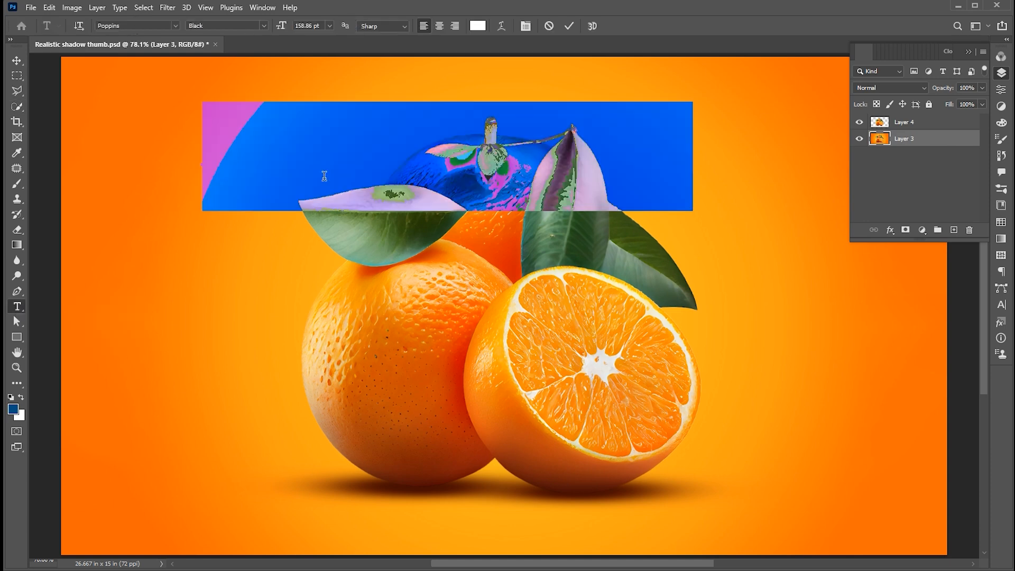
type("LOREM IPSUM")
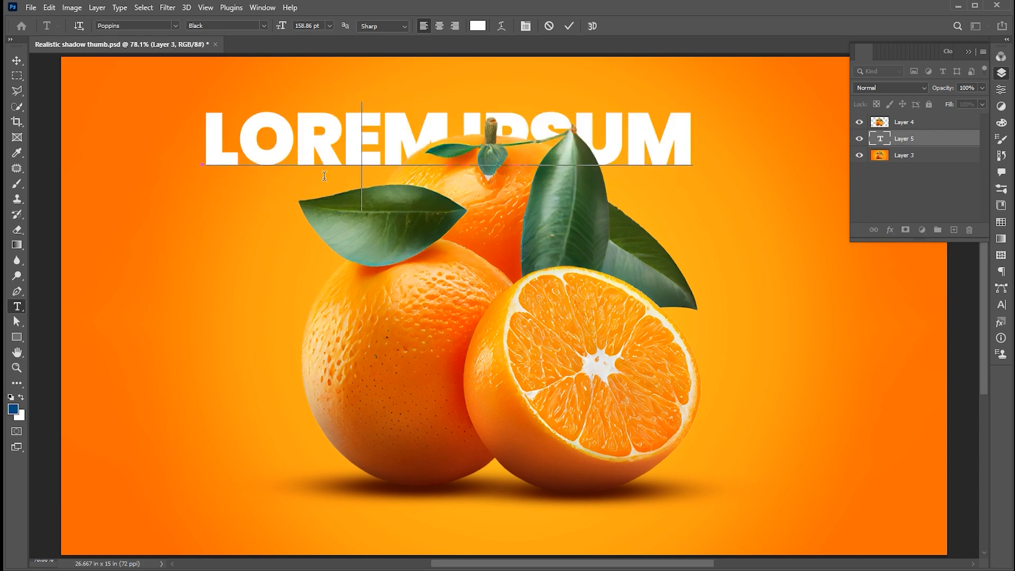
type("ORANGE")
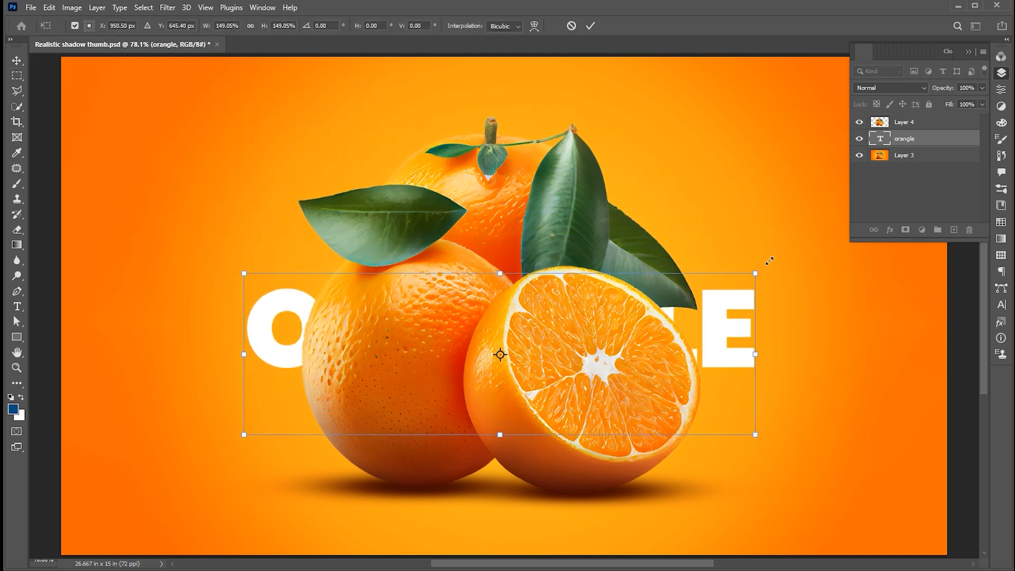
Step: Scale the ORANGE text up to span the image width and commit it
left_click_drag(755, 272, 879, 269)
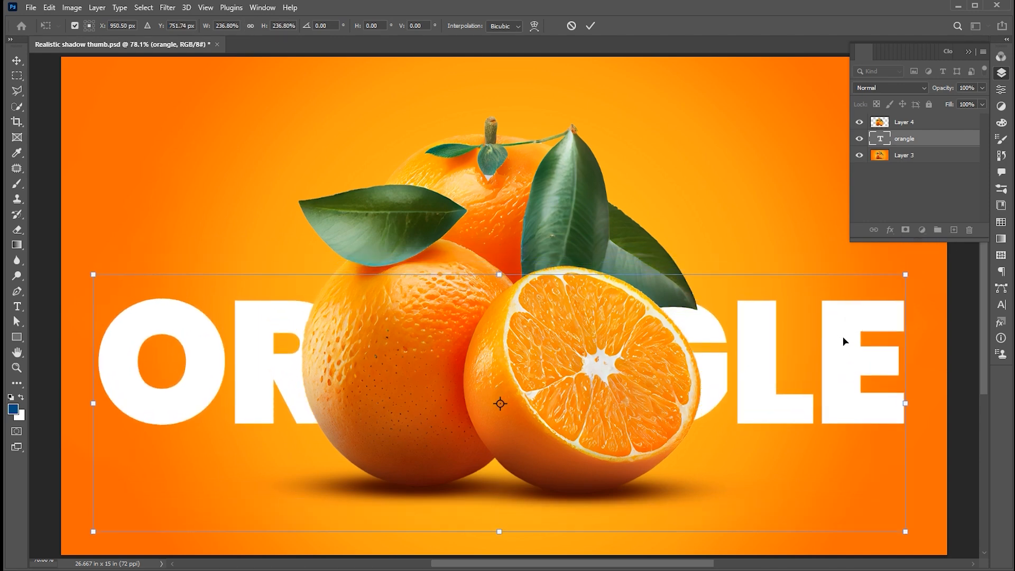
left_click(589, 26)
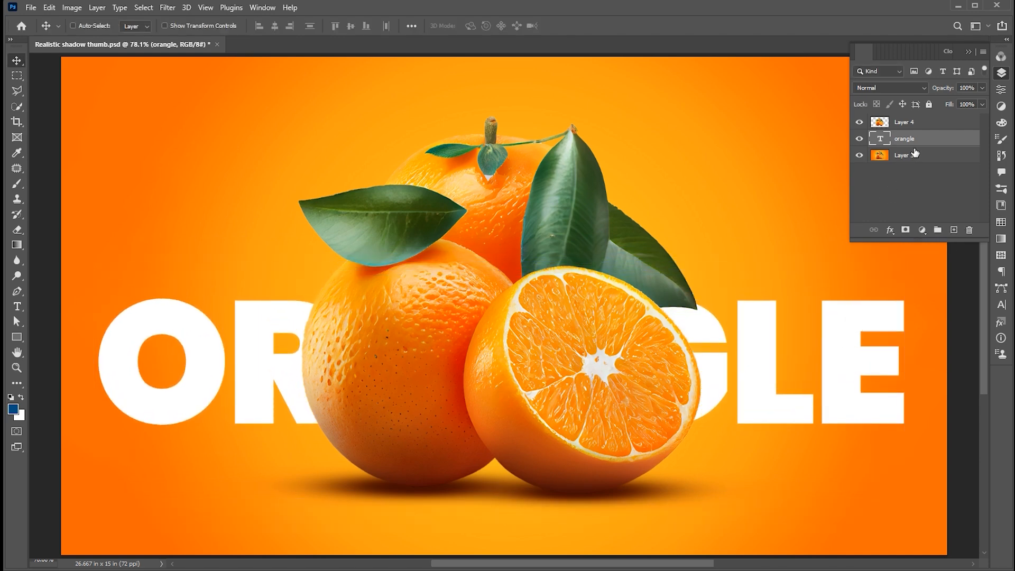
Step: Duplicate the ORANGE text layer with Ctrl+J
key("ctrl+j")
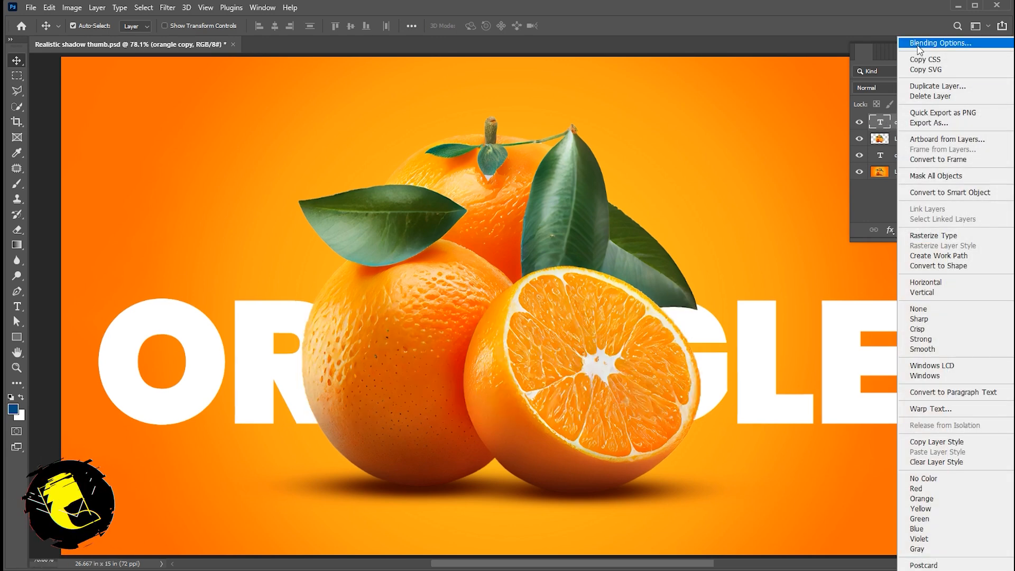
Step: Set the copy's fill opacity to 0 with a 1 px white inside stroke, and enable Inner Glow
left_click(940, 42)
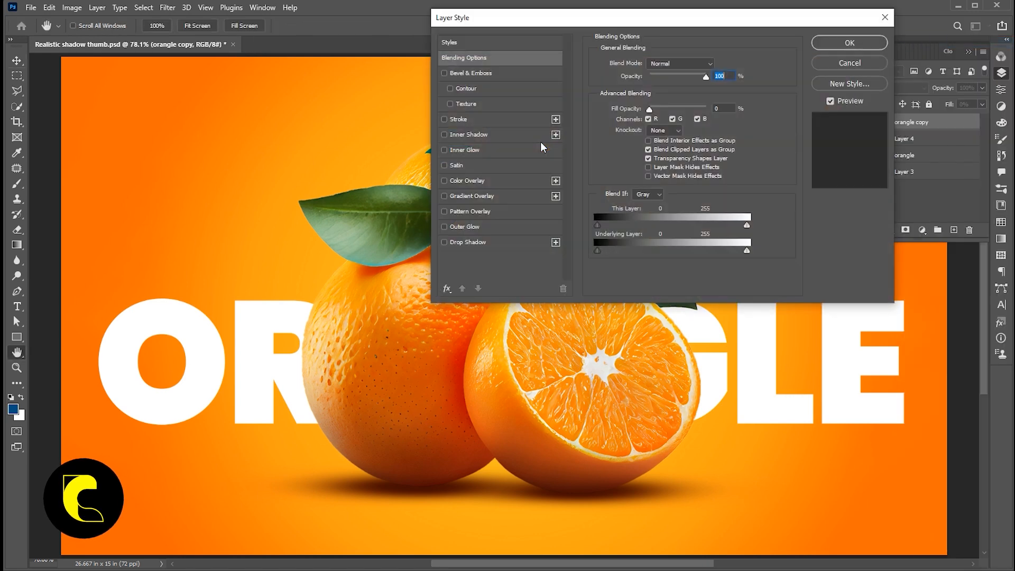
left_click(444, 119)
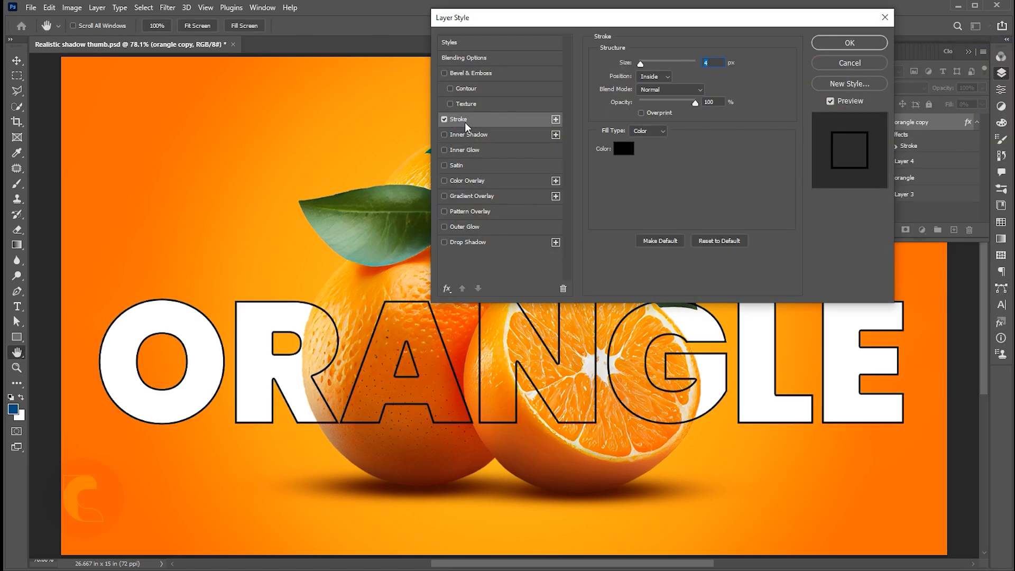
left_click(622, 148)
type("1")
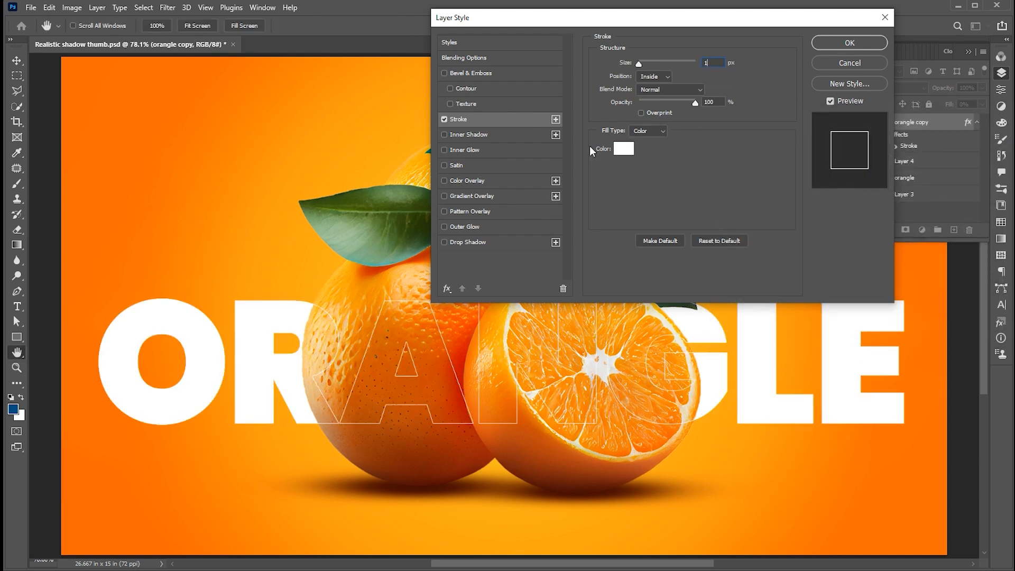
left_click(470, 149)
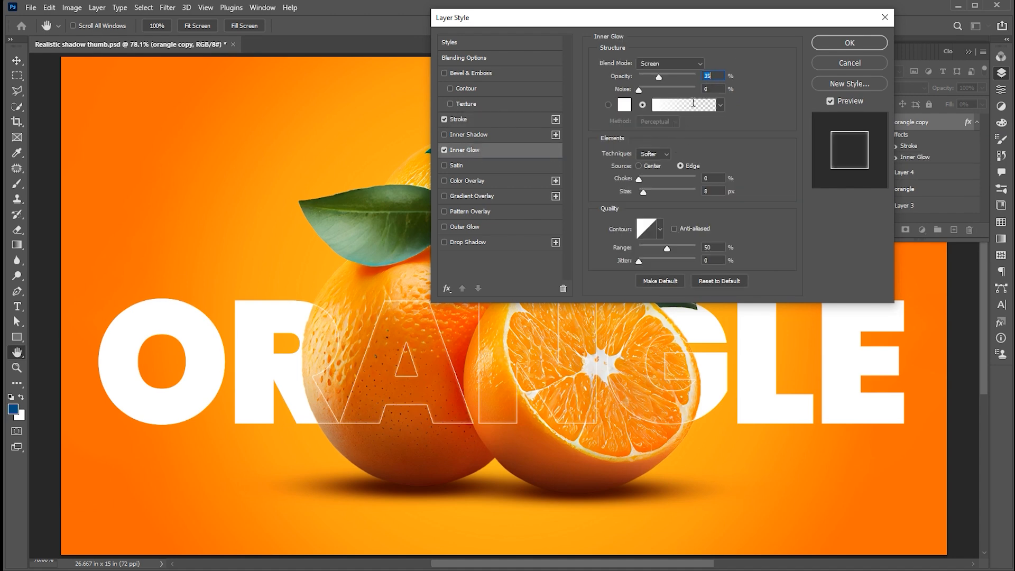
Step: Set the inner glow to 15 px size and 72% opacity
left_click(712, 190)
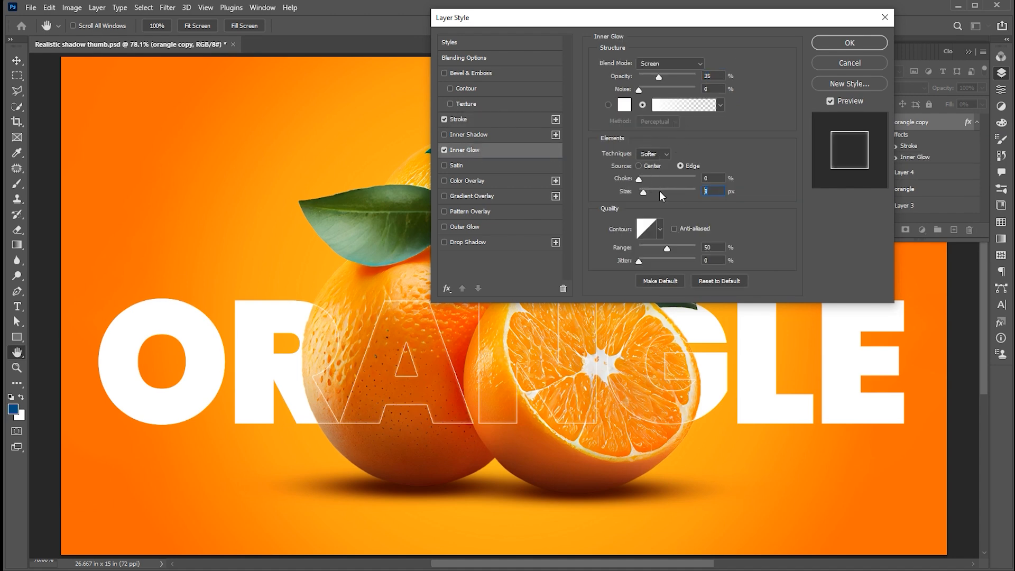
left_click_drag(644, 192, 639, 192)
type("15")
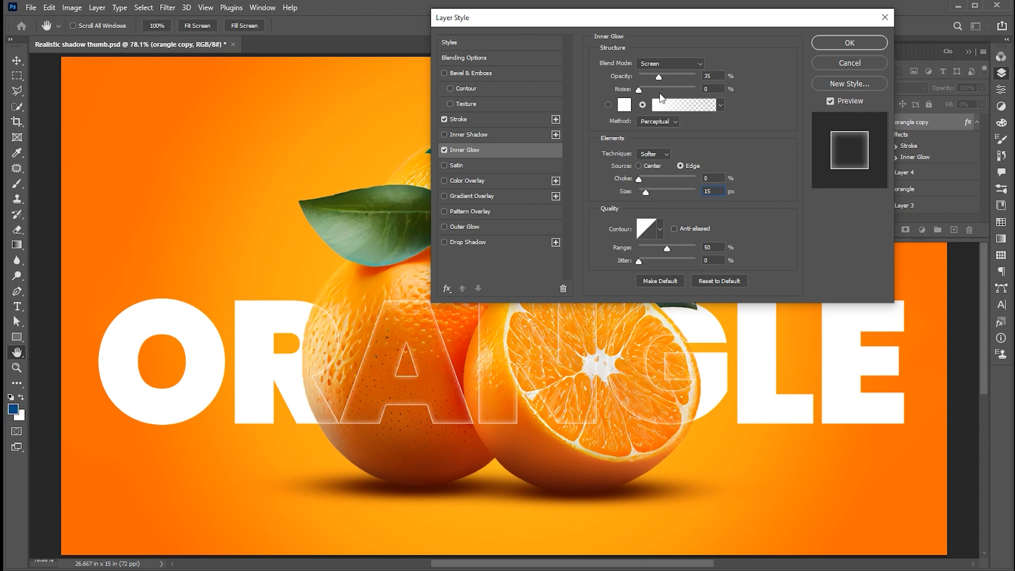
left_click_drag(659, 76, 670, 77)
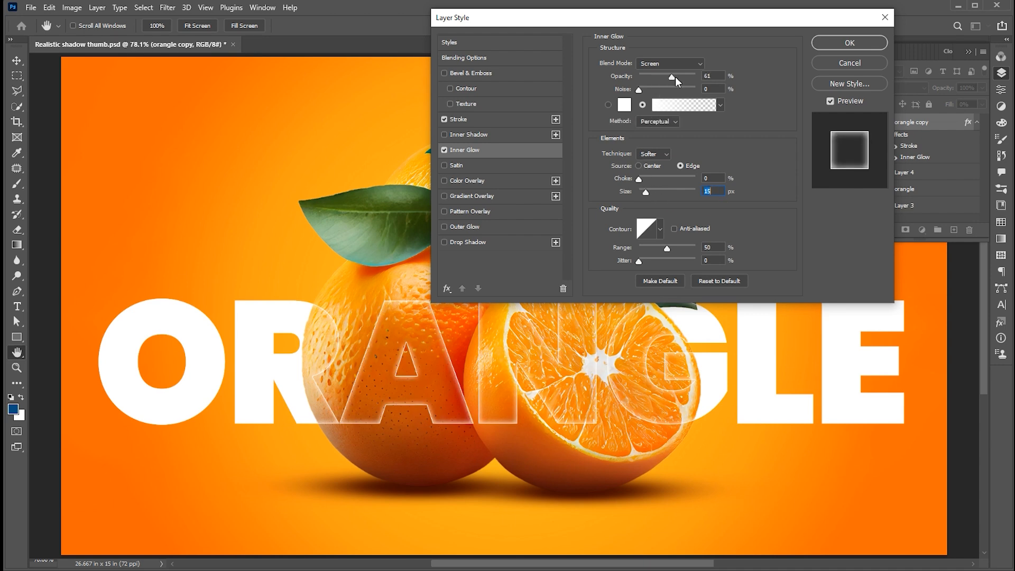
left_click_drag(671, 77, 696, 76)
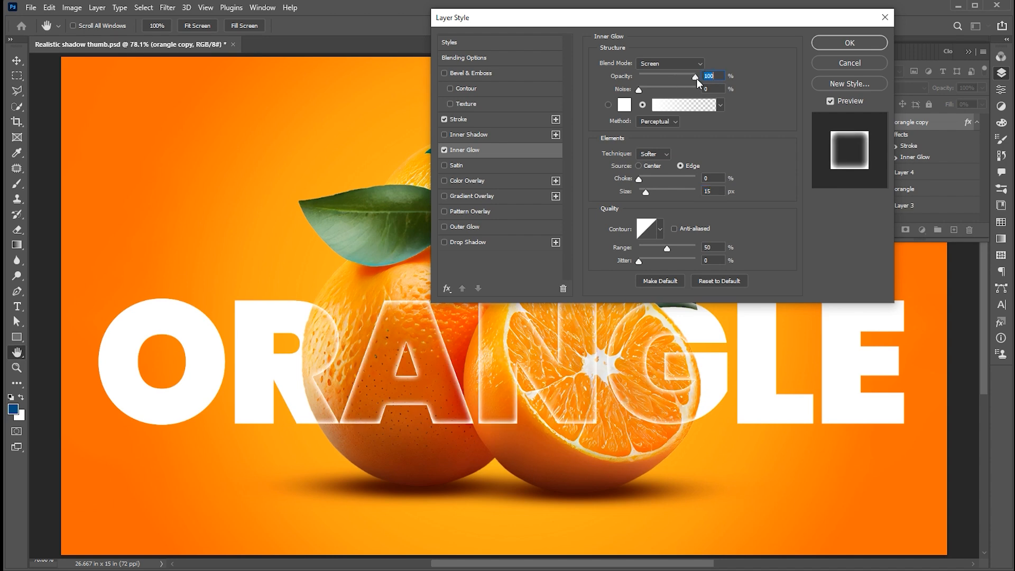
left_click_drag(695, 77, 679, 77)
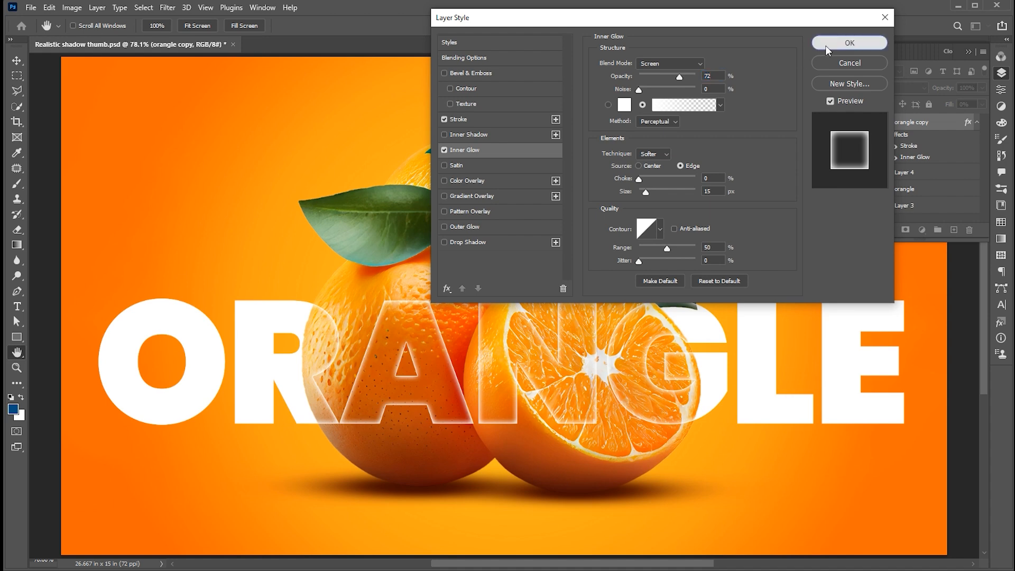
Step: Apply the layer style and select the original solid ORANGE text layer
left_click(849, 43)
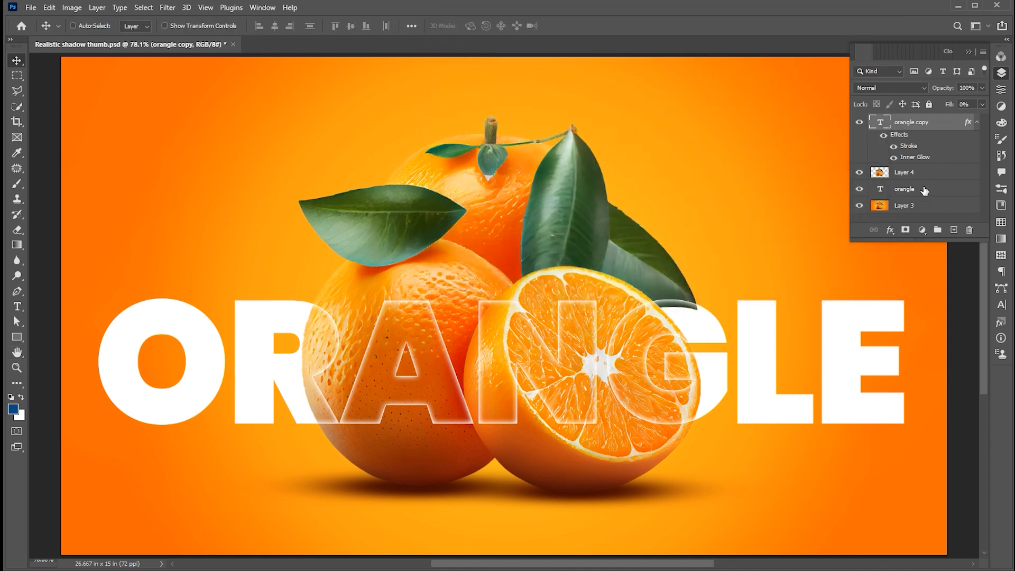
left_click(906, 189)
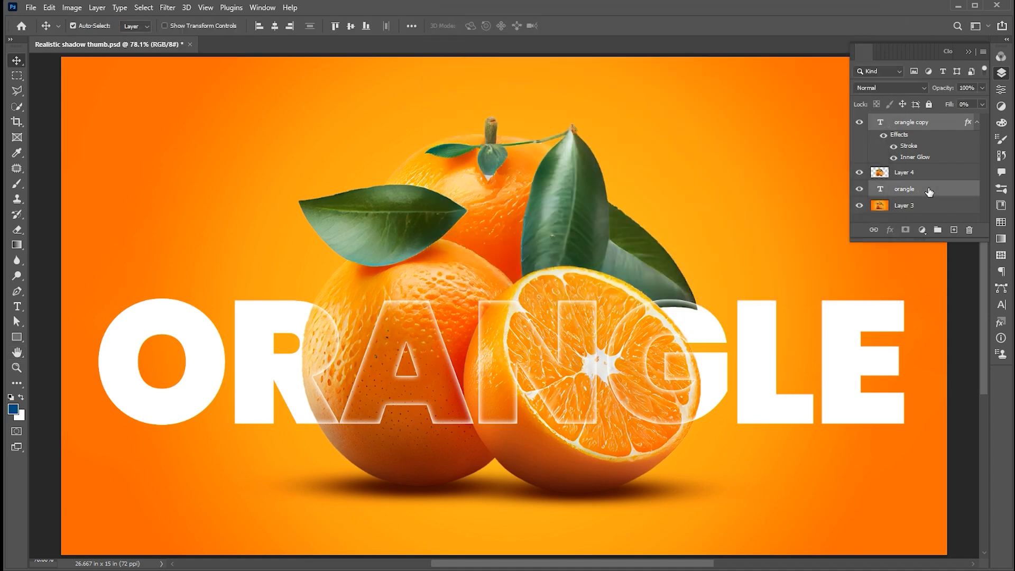